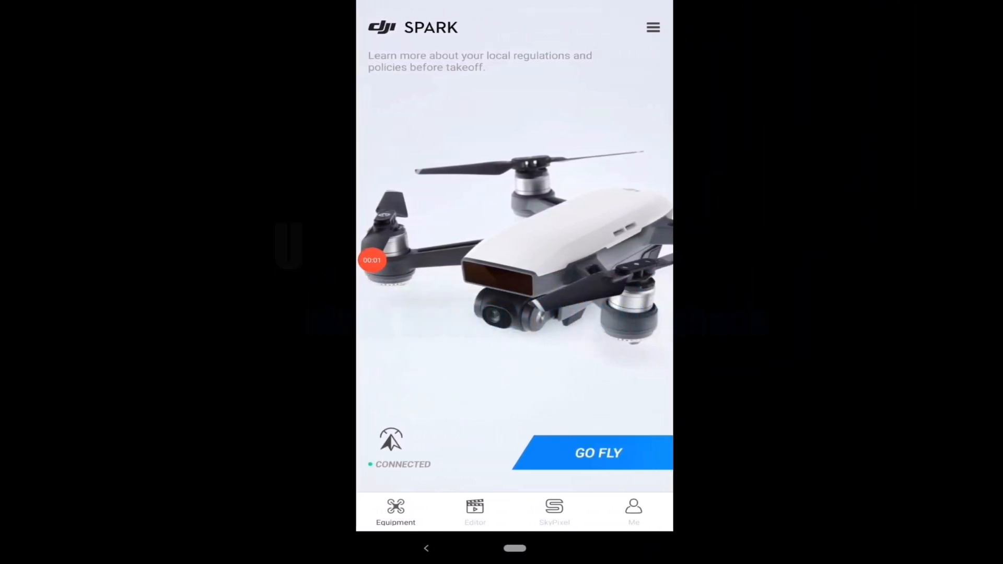
- Enter the Spark's live camera flight view via GO FLY
left_click(598, 452)
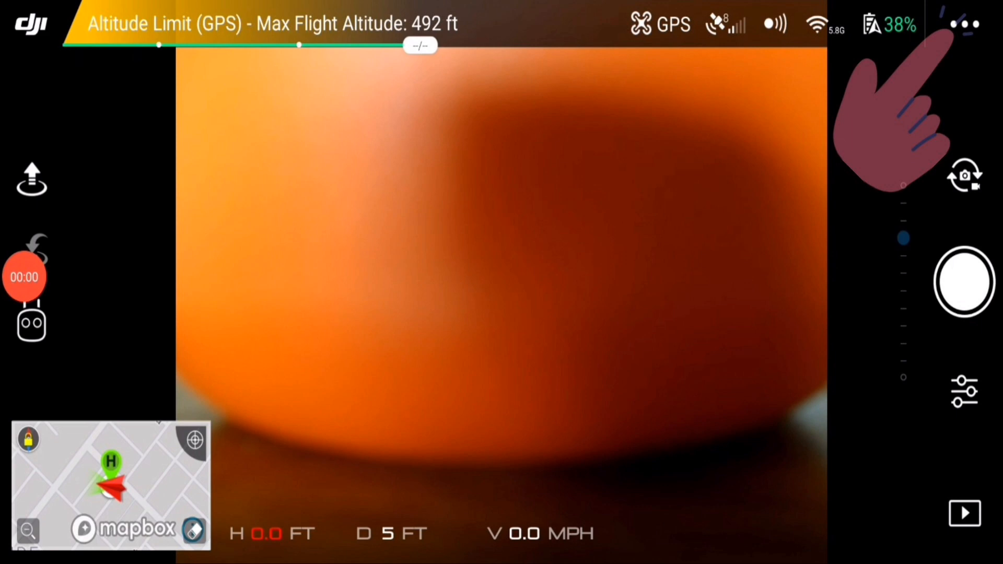
- Review firmware and database versions under General Settings > About, down to Flight Controller SN
left_click(962, 25)
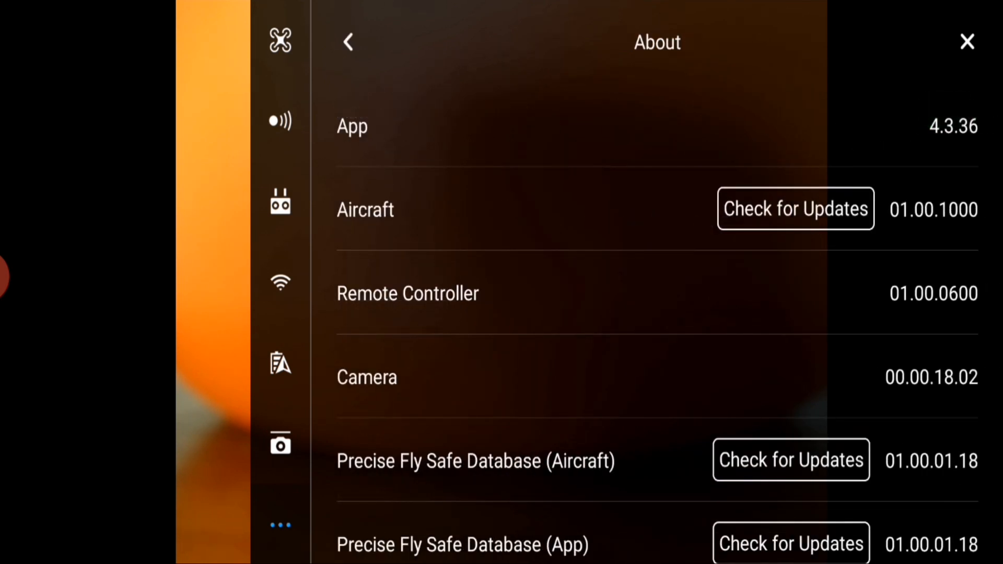
scroll("down", 3)
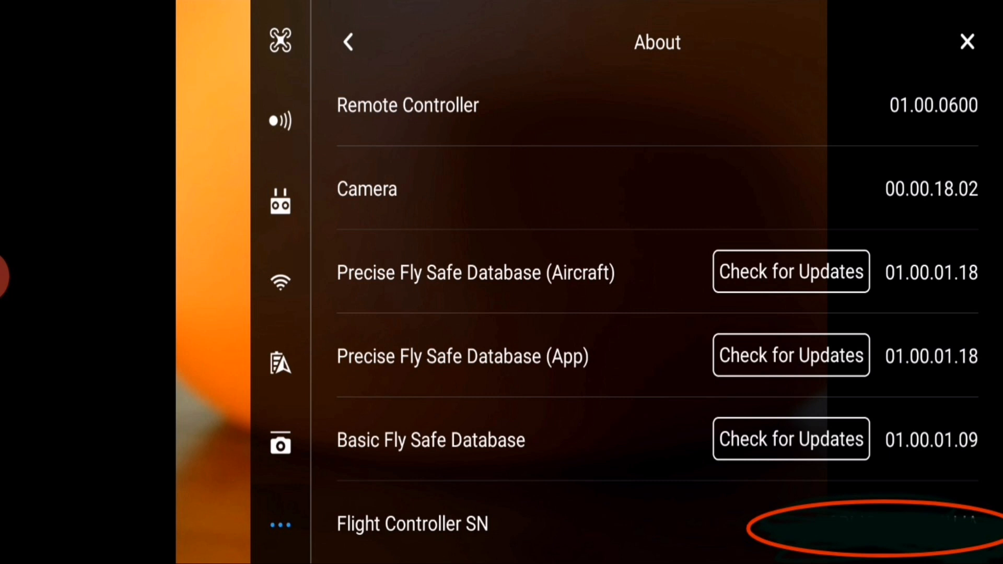
left_click(966, 42)
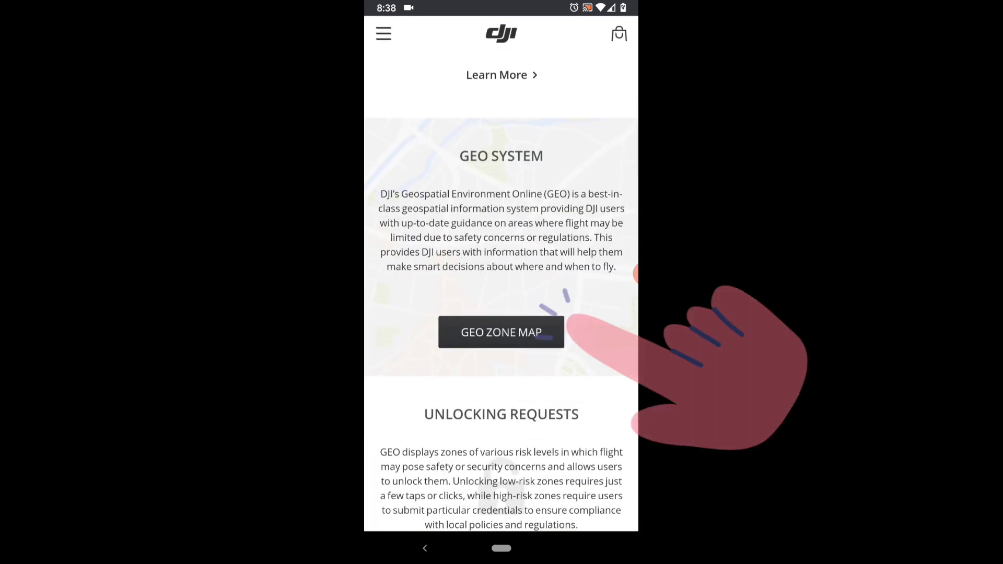
- Open the GEO Zone Map, set country and drone model, and search Goleta, California
left_click(501, 332)
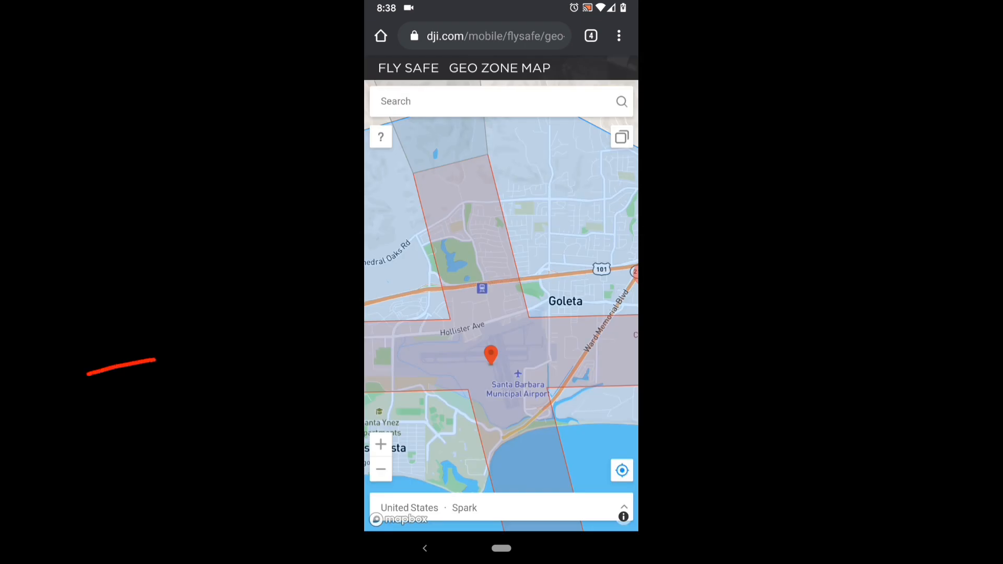
left_click(501, 507)
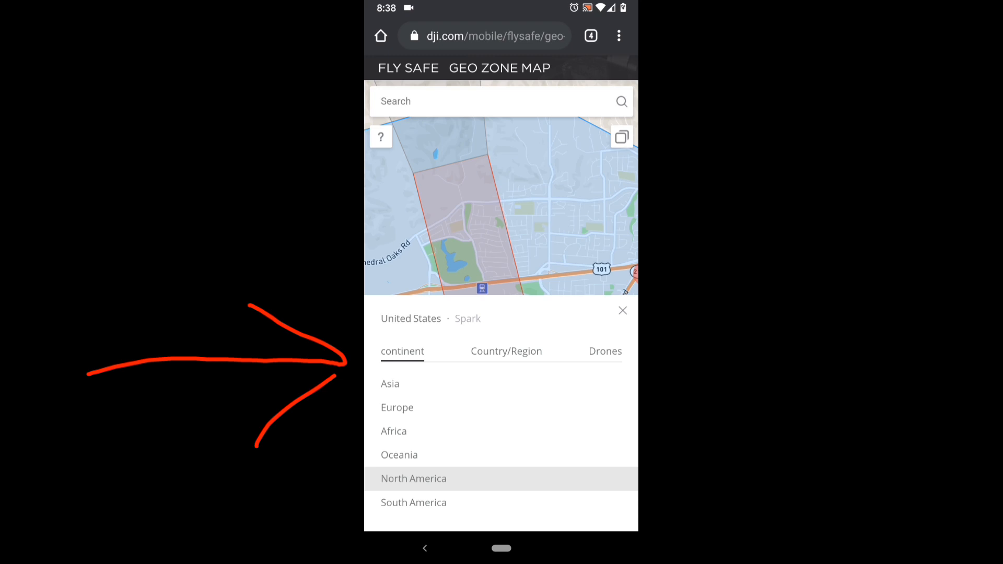
left_click(605, 351)
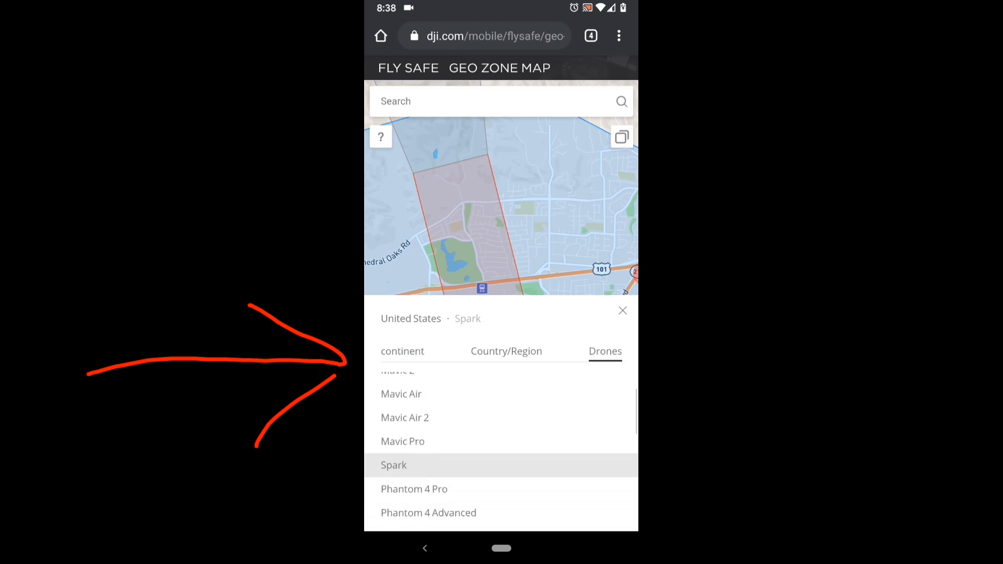
scroll("down", 3)
type("Go")
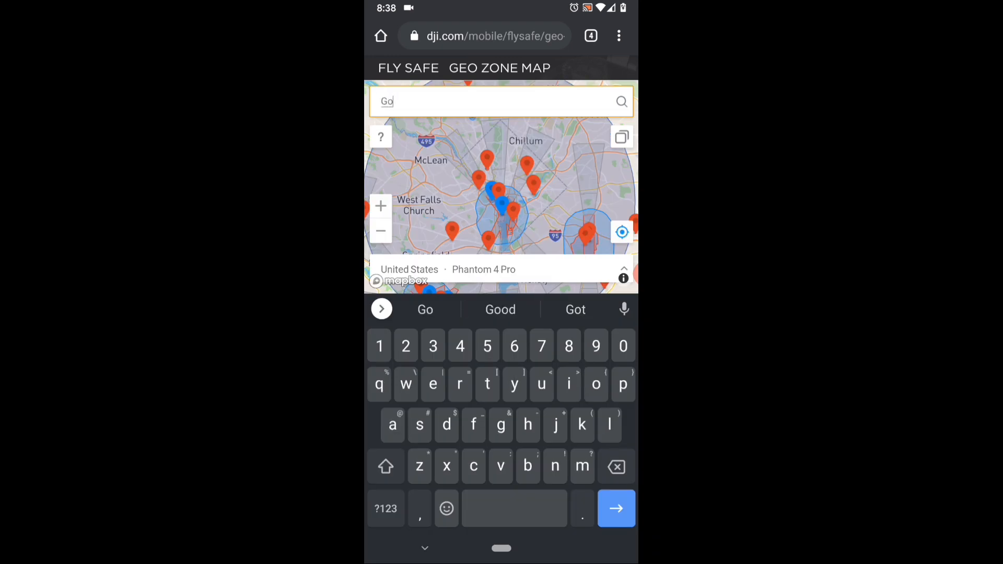
type("leta, ca")
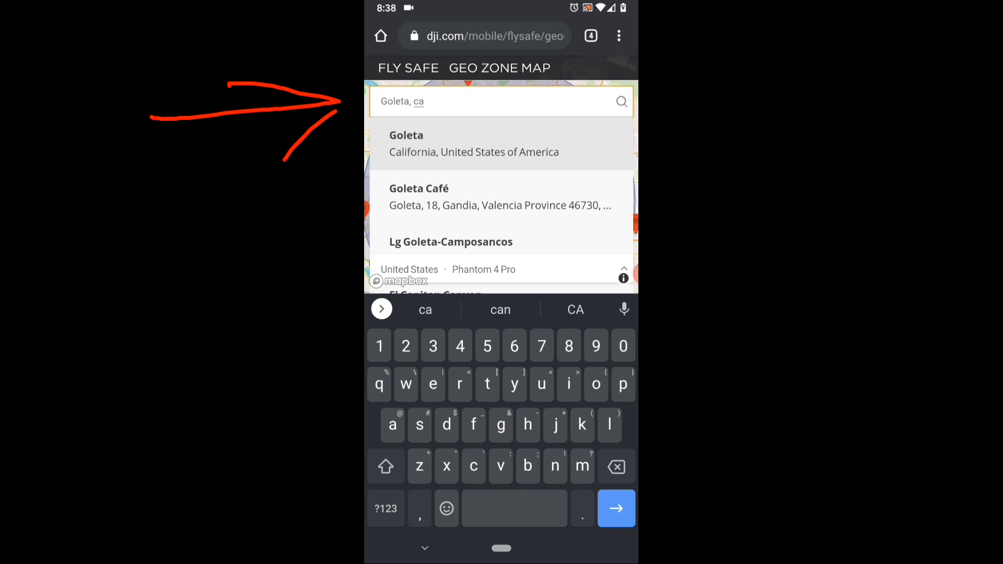
left_click(473, 143)
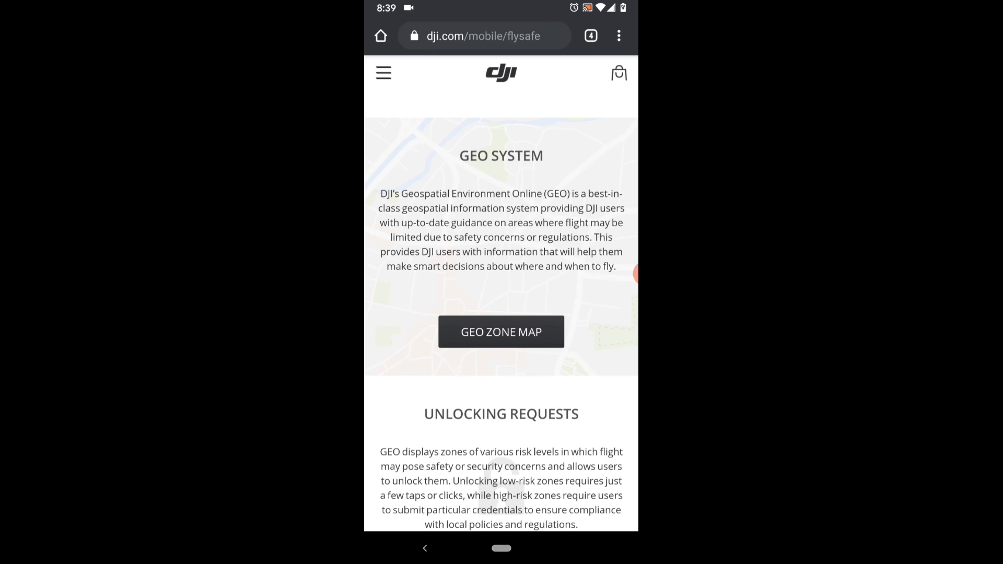
- Choose Unlock a Zone from the Fly Safe page
scroll("down", 3)
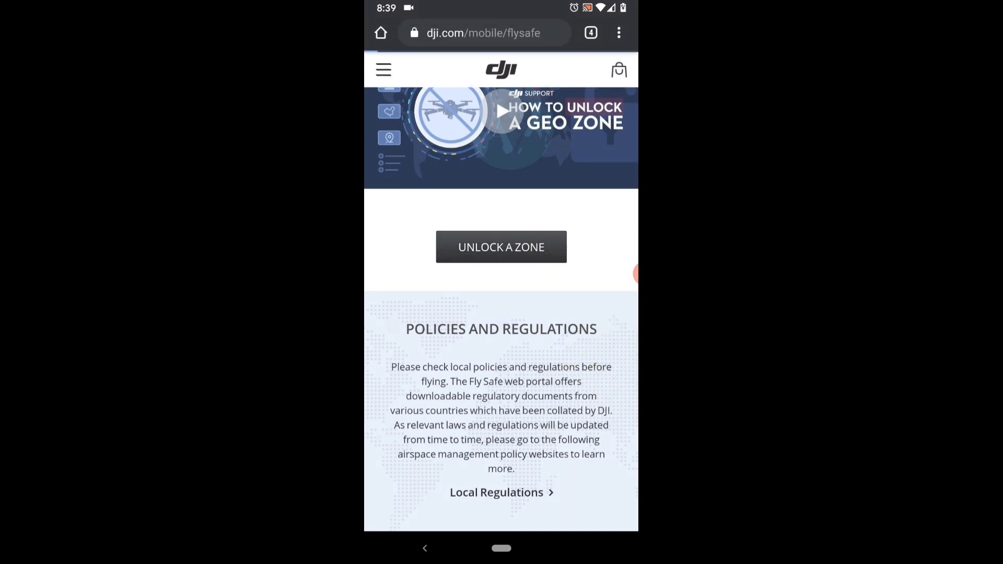
left_click(501, 247)
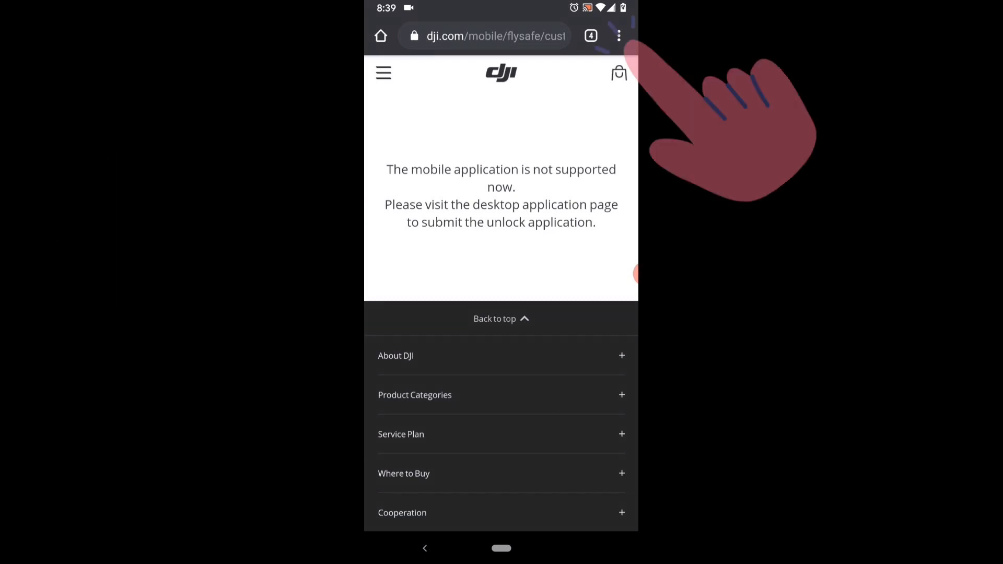
- Switch Chrome to the desktop version of the DJI unlocking page
left_click(618, 35)
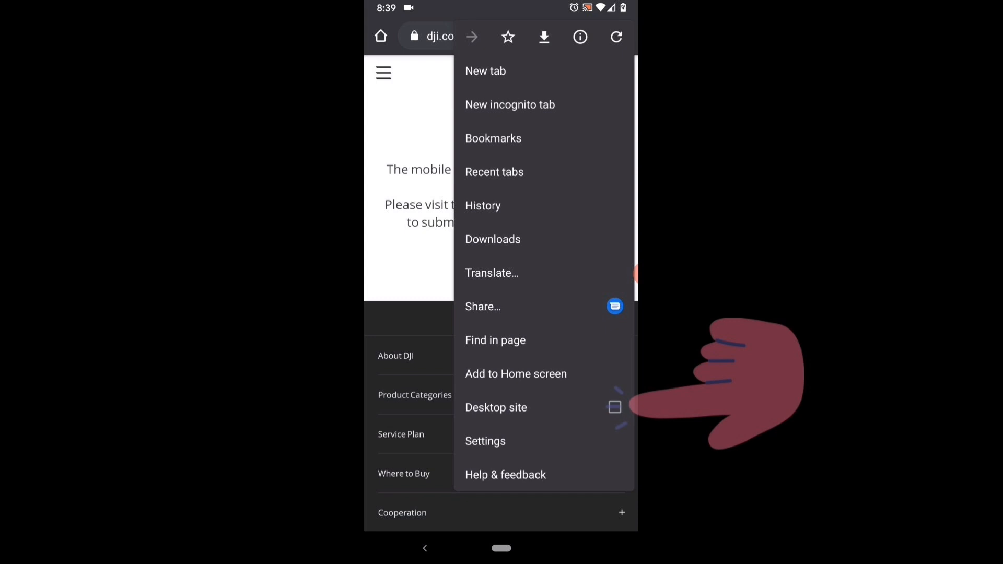
left_click(495, 407)
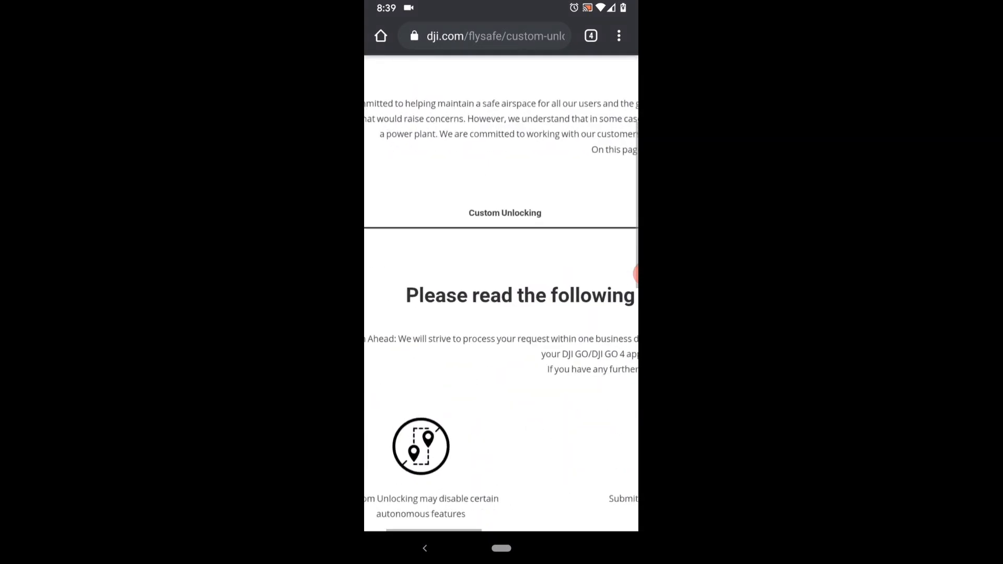
- Switch to the Self Unlocking section and sign in to the DJI account
scroll("down", 3)
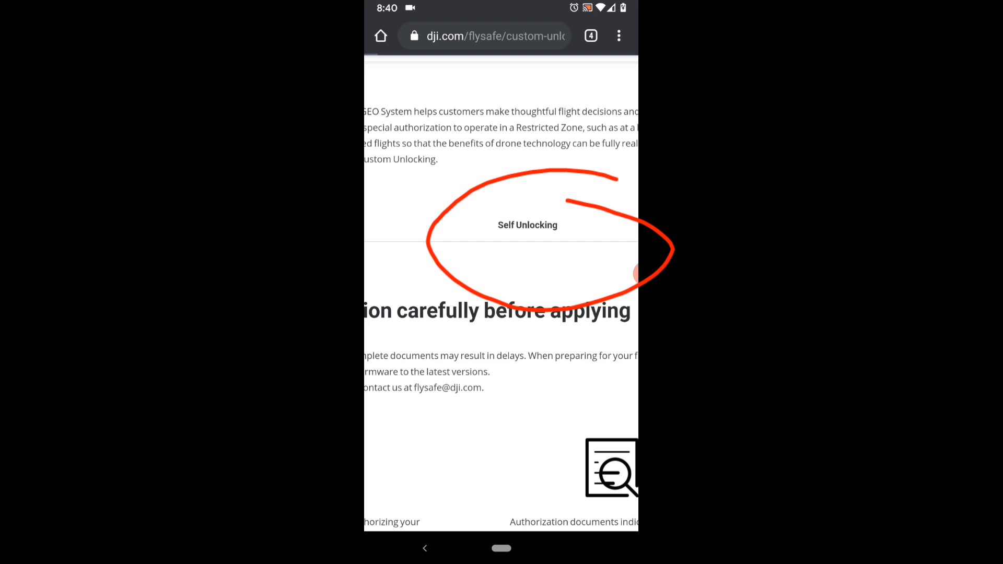
left_click(527, 225)
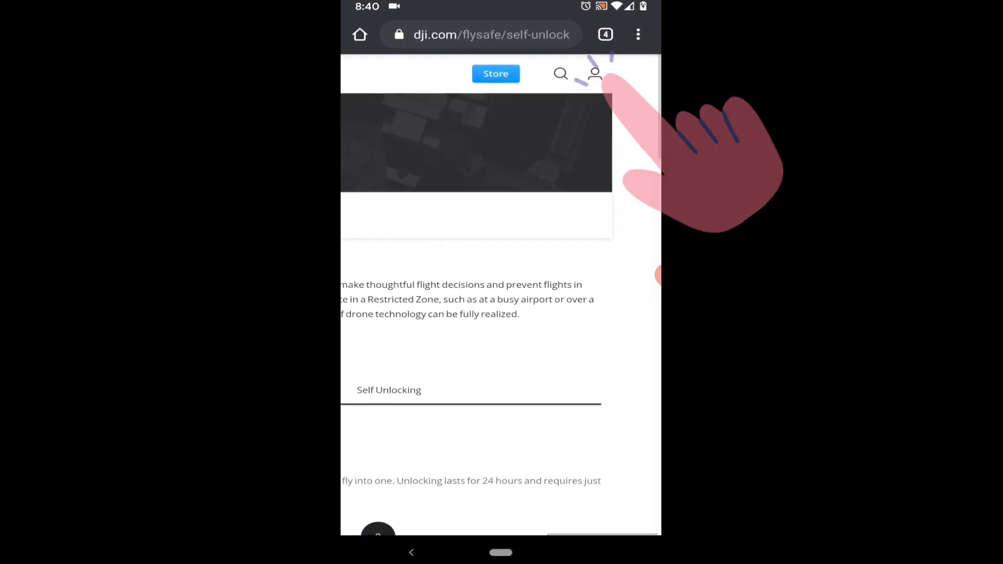
left_click(595, 73)
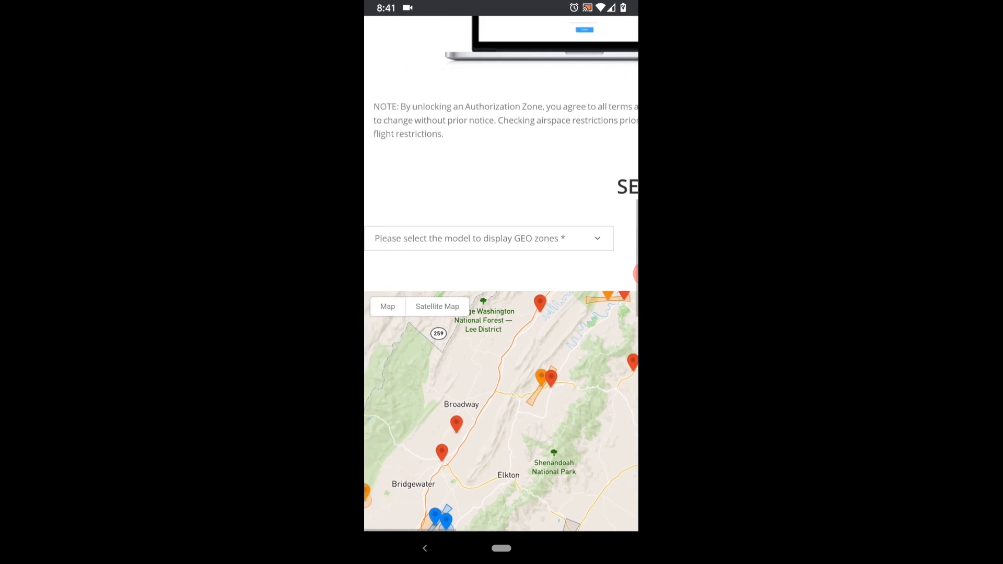
- Choose the drone model, search Goleta, and select the Santa Barbara Muni zone
left_click(488, 239)
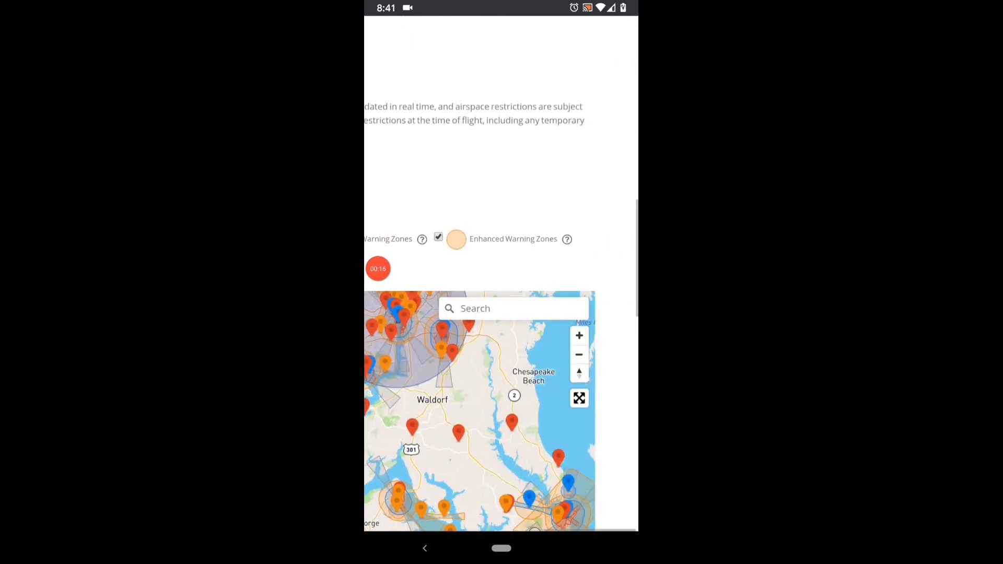
left_click(512, 308)
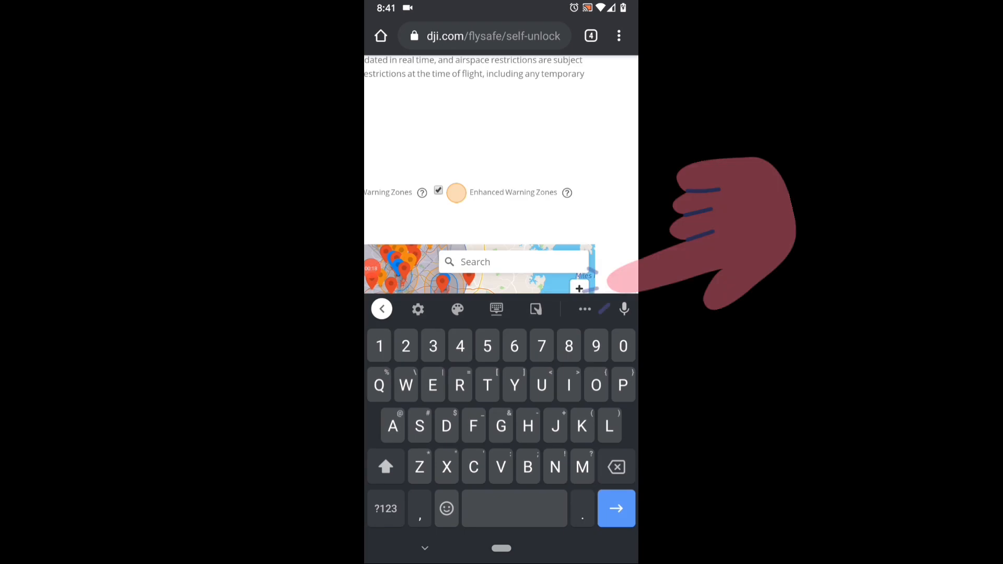
type("Goleta")
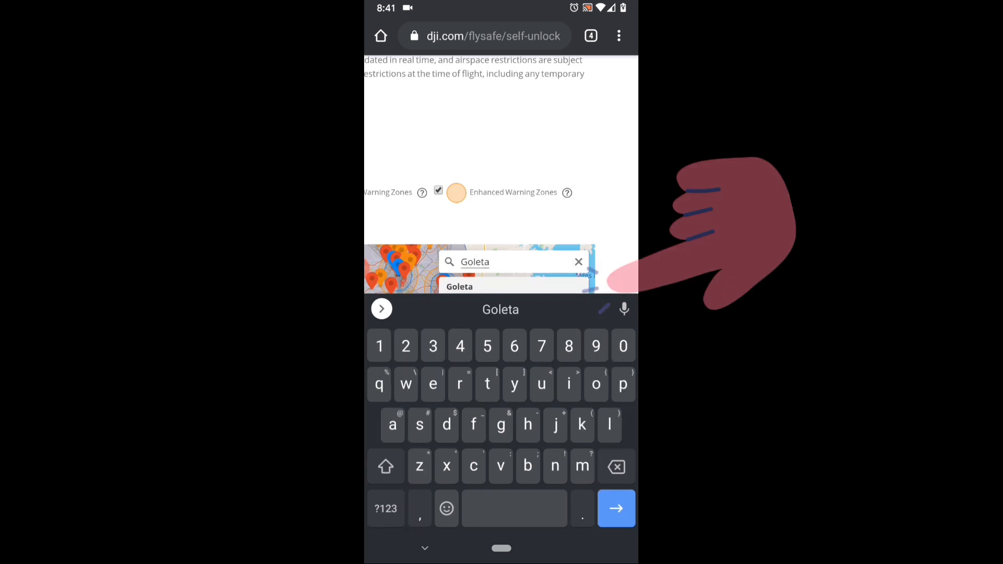
left_click(458, 287)
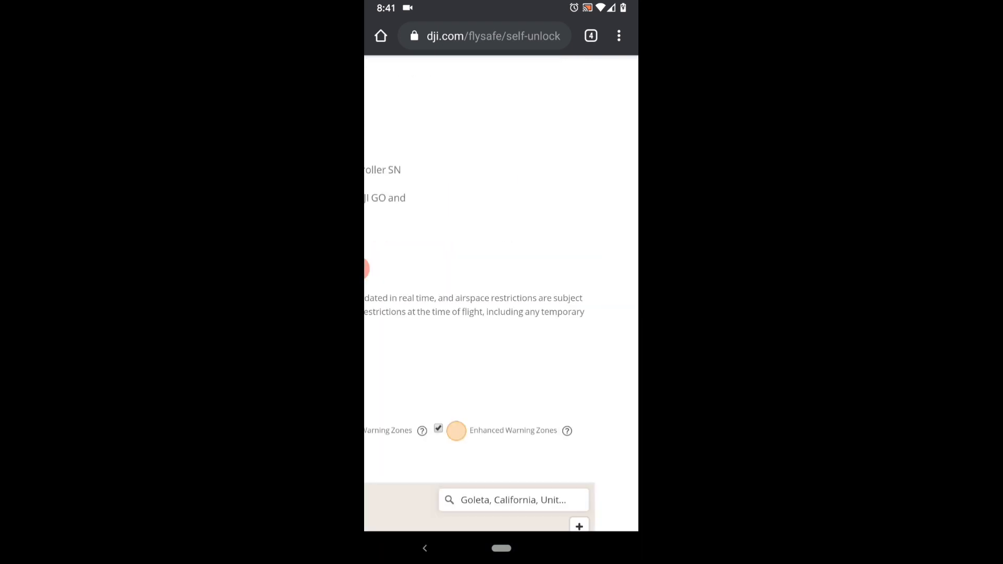
scroll("down", 3)
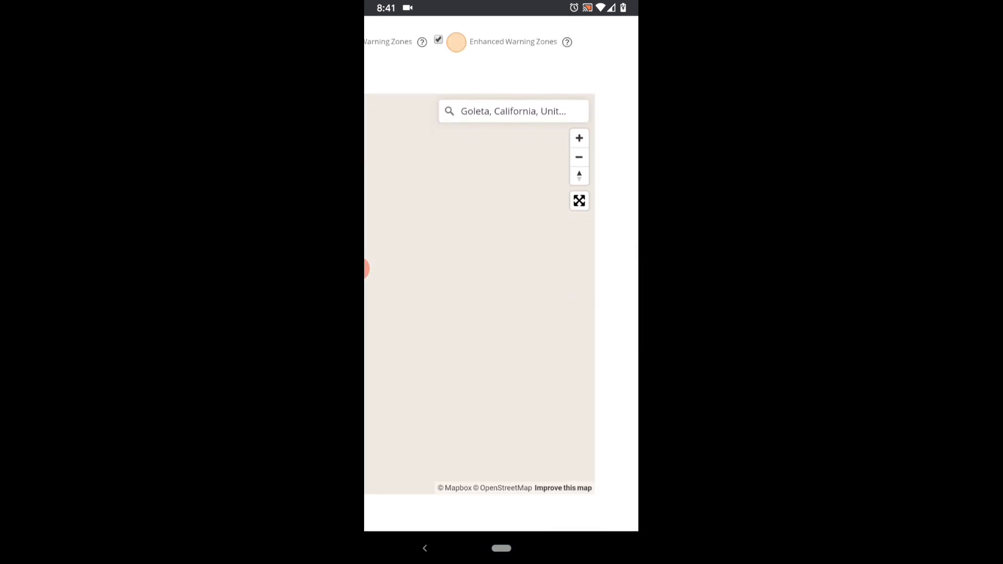
scroll("left", 3)
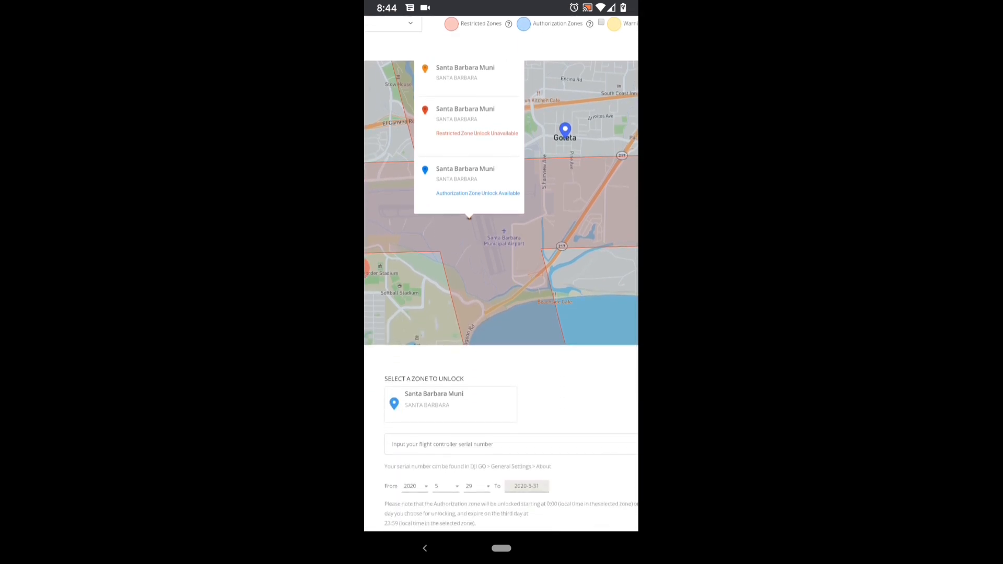
- Enter 123456789 as the flight controller serial number
scroll("down", 3)
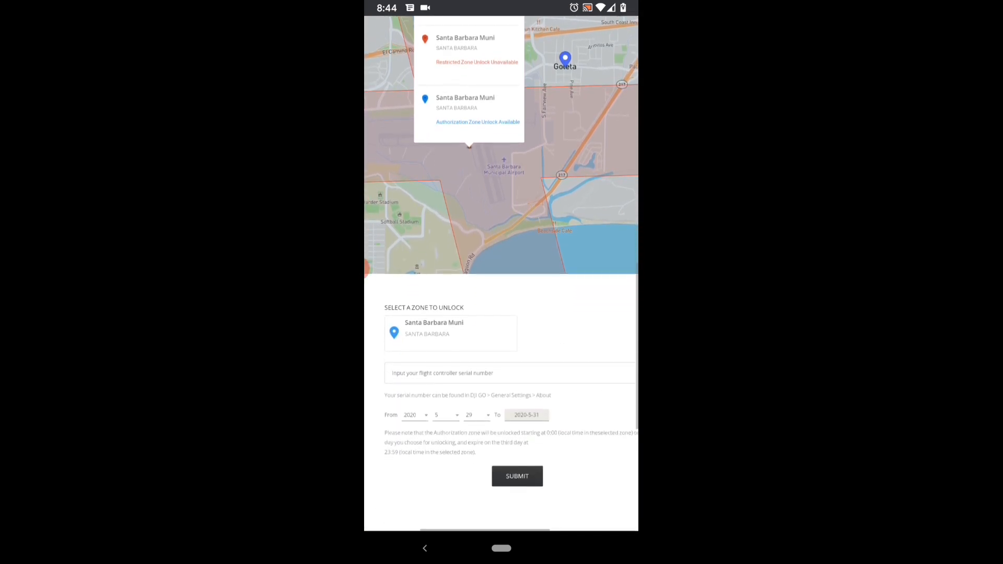
scroll("down", 3)
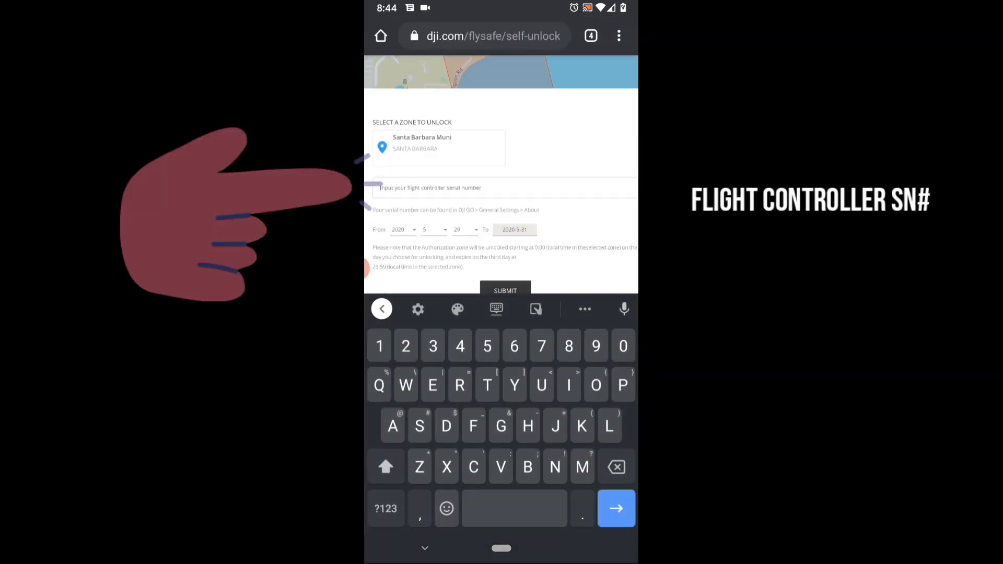
type("12345")
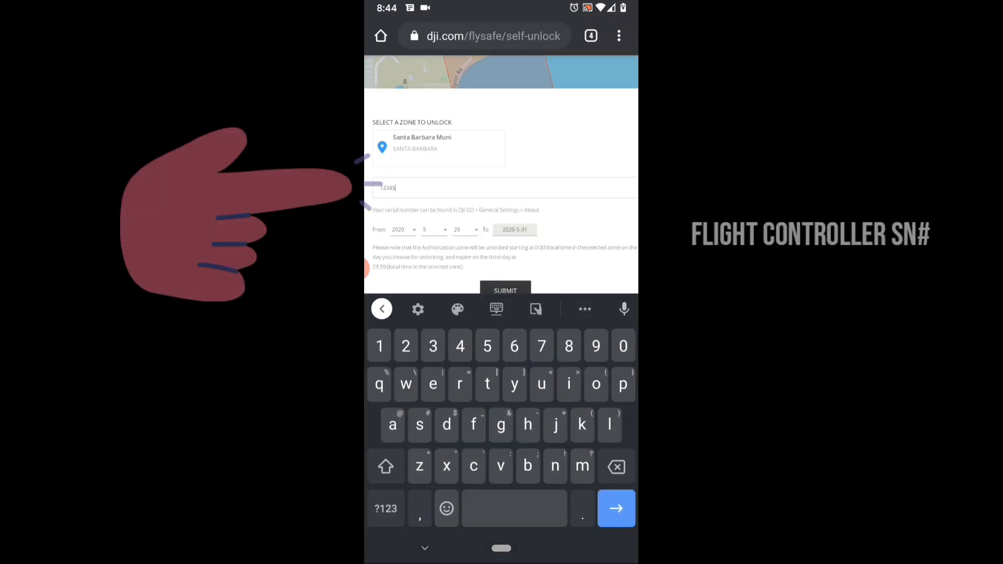
type("6789")
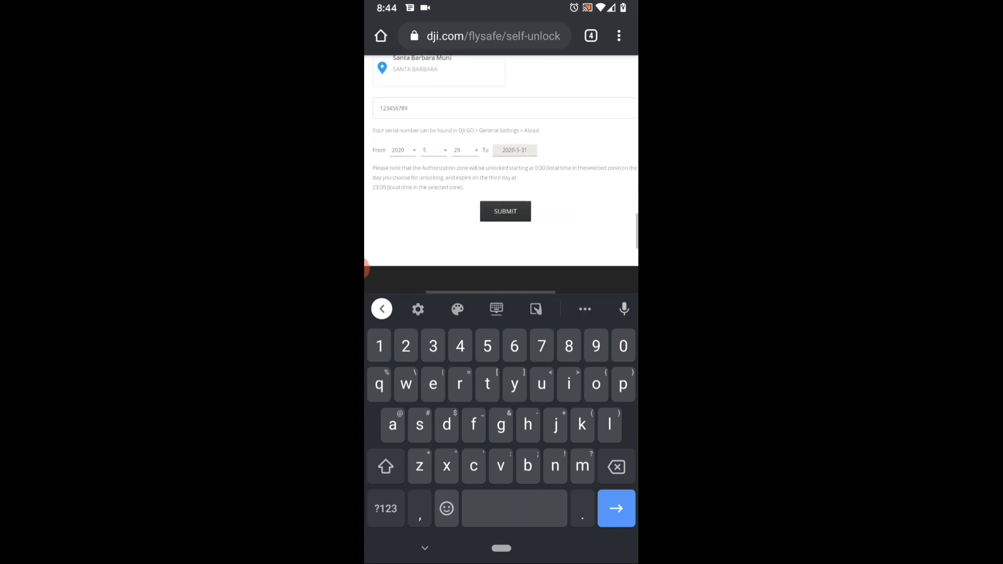
- Agree to the unlock terms, tick both flight confirmations, and proceed to verification
left_click(504, 211)
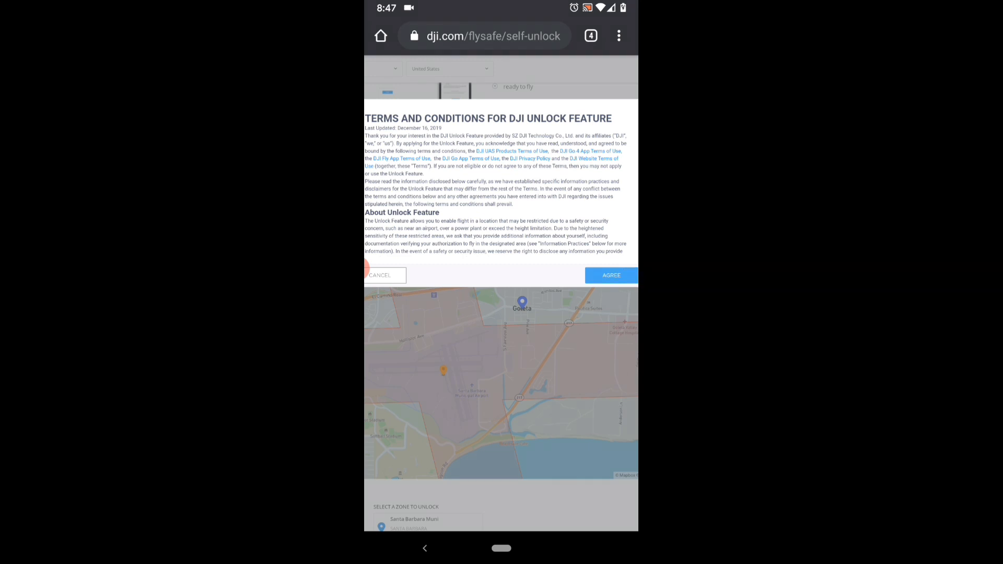
left_click(611, 275)
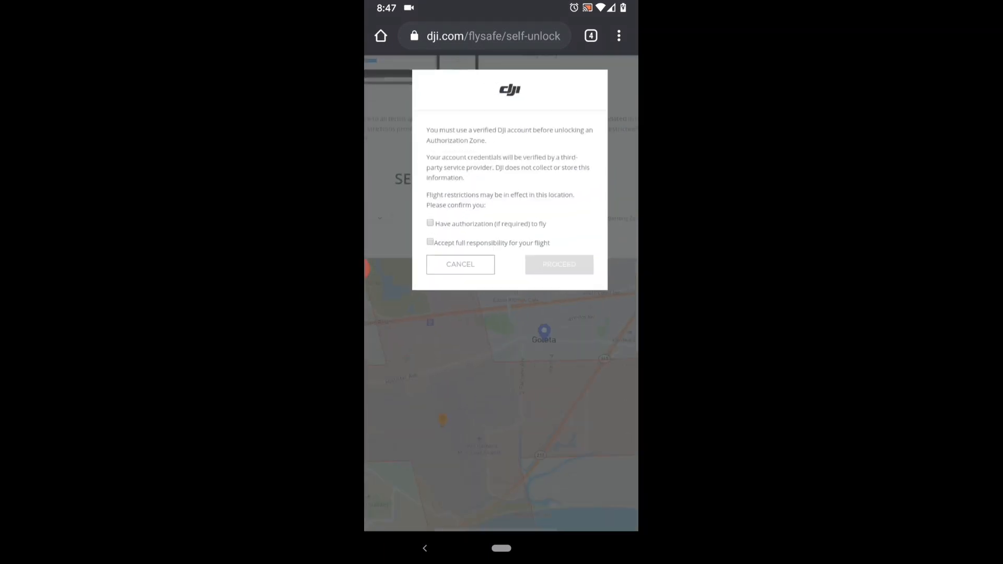
left_click(430, 223)
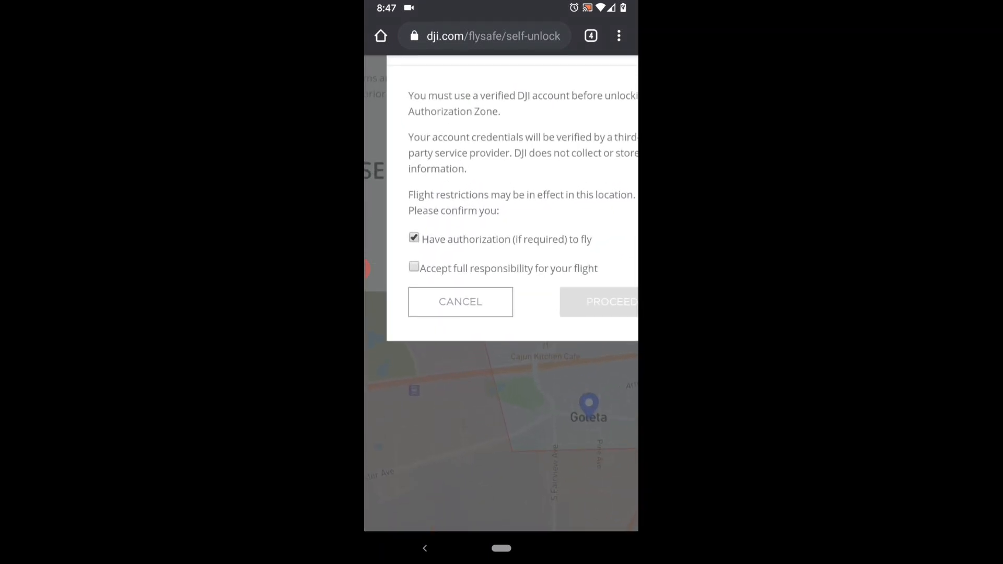
left_click(414, 267)
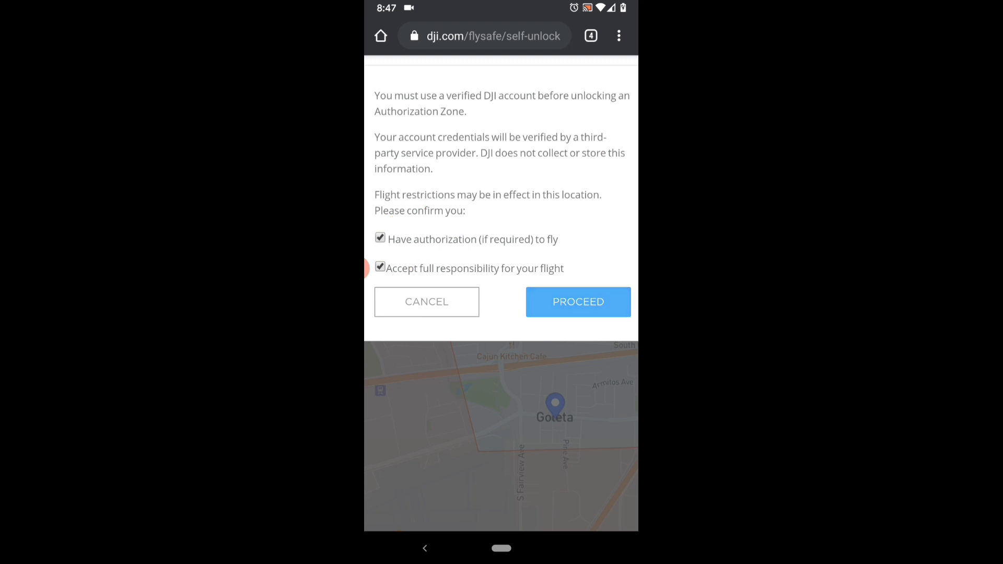
left_click(577, 302)
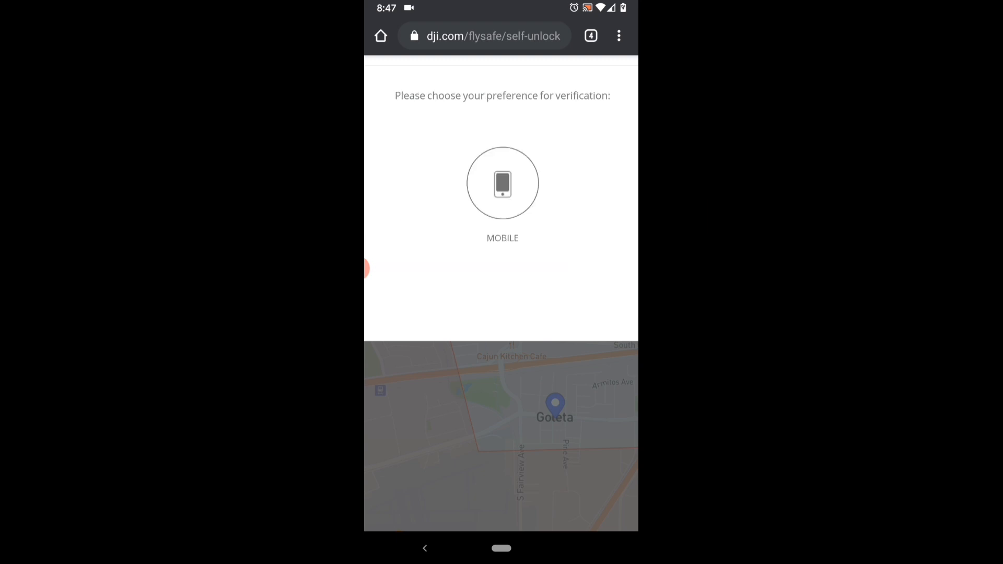
- Verify by mobile with a United States +1 number, requesting the code by SMS
left_click(502, 182)
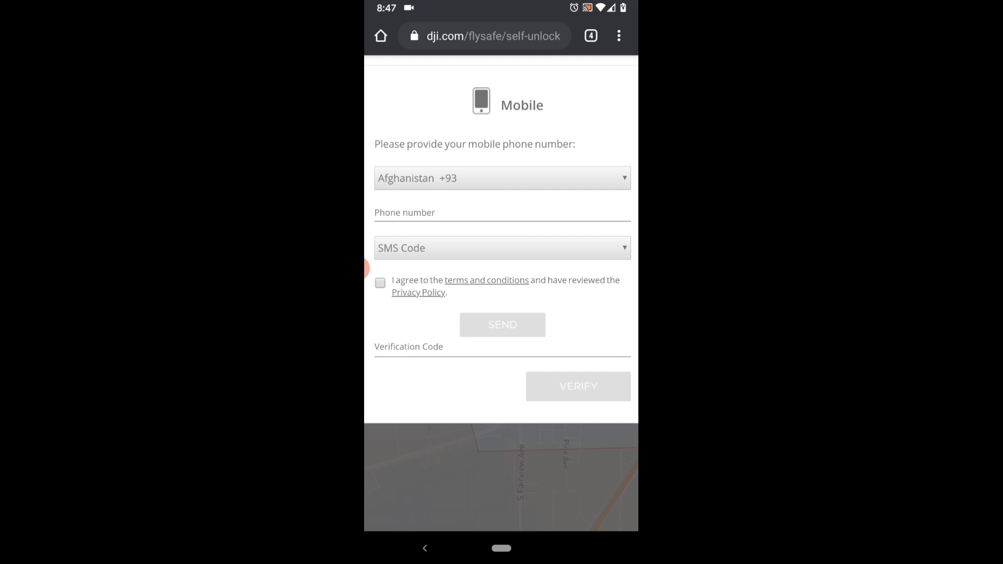
left_click(502, 177)
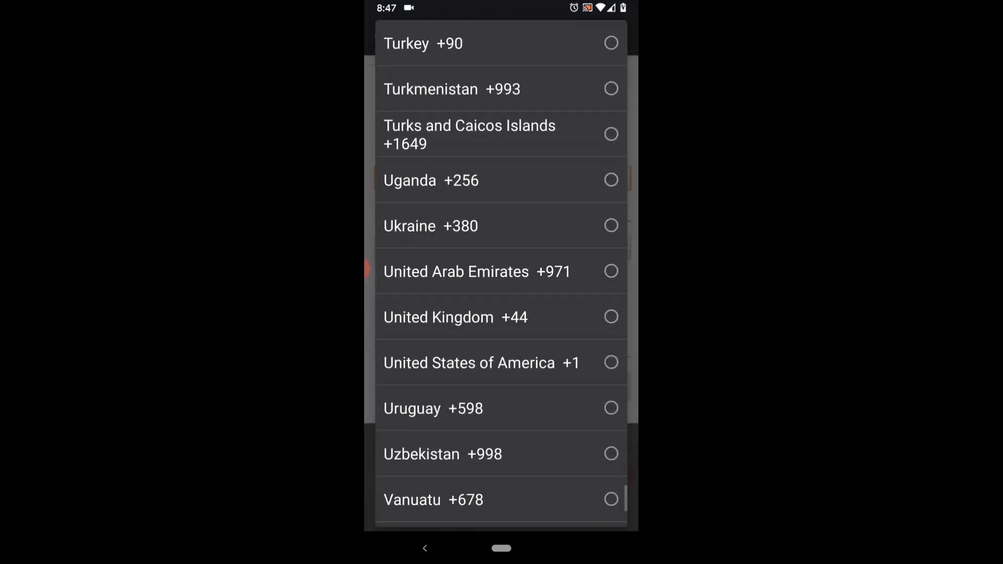
left_click(470, 362)
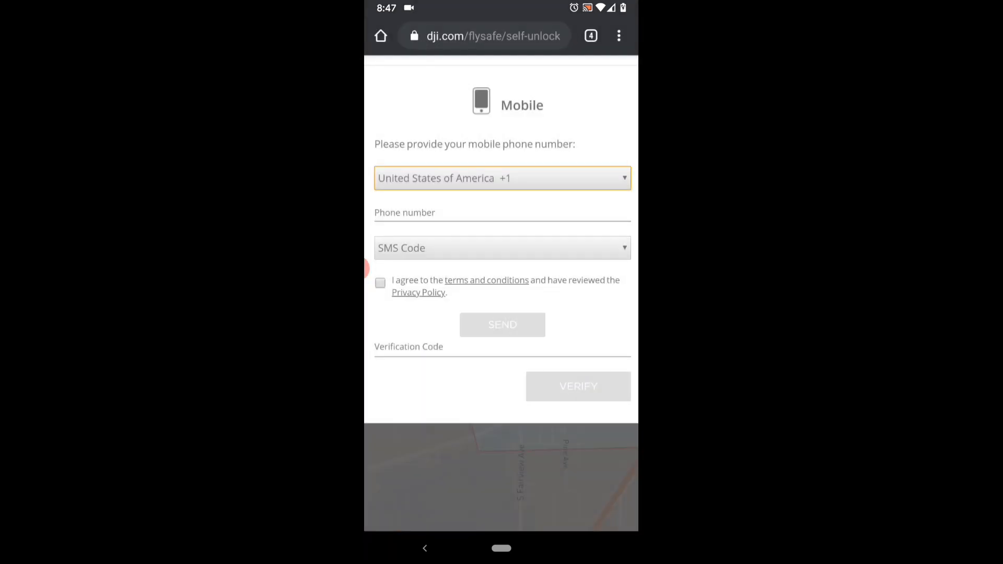
left_click(380, 283)
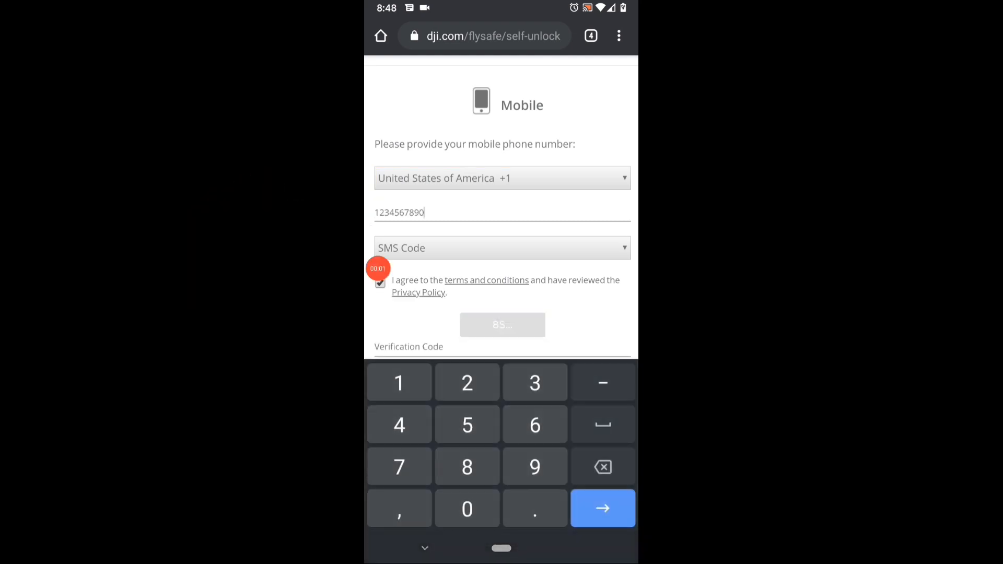
left_click(501, 248)
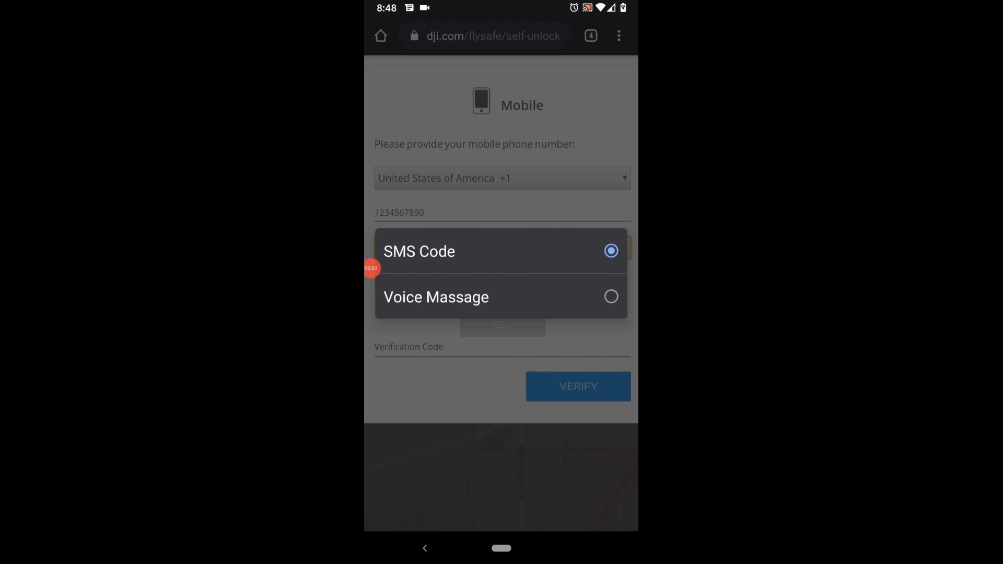
left_click(502, 250)
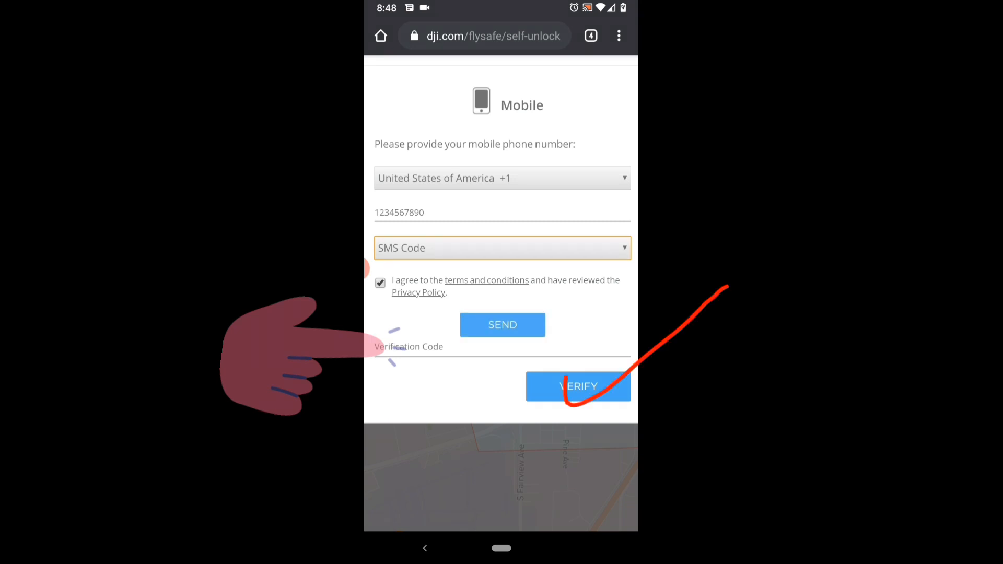
left_click(577, 386)
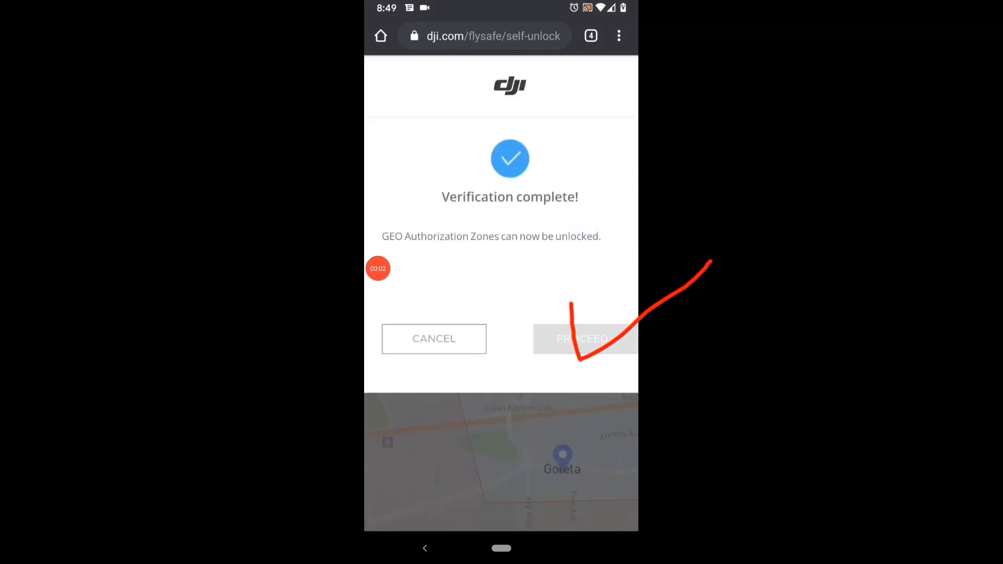
- Proceed with unlocking Santa Barbara Muni, dismiss the success message, and return to General Settings
left_click(582, 338)
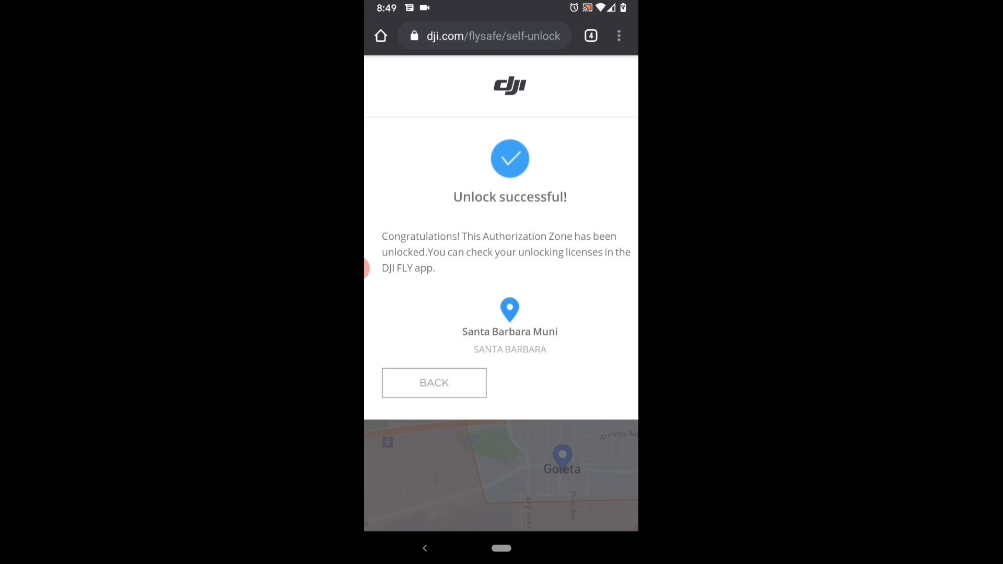
left_click(618, 35)
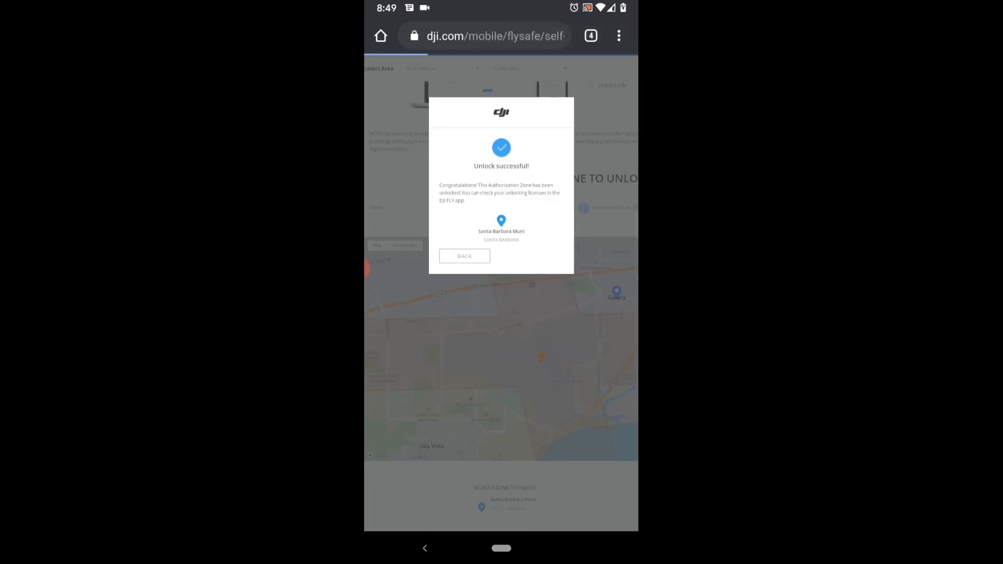
left_click(464, 256)
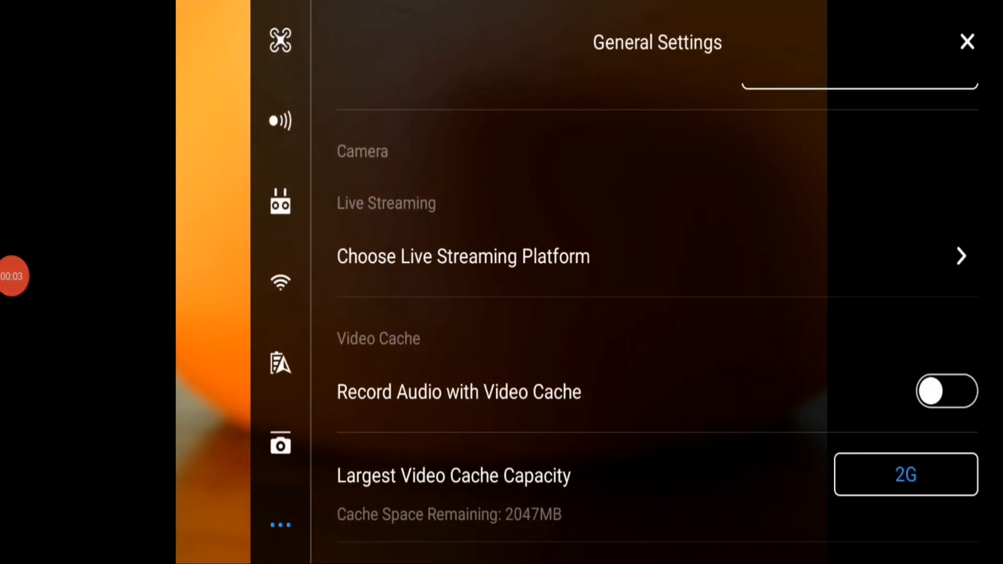
- Scroll down General Settings to reach the Unlocking License List with the aircraft's app license
scroll("down", 3)
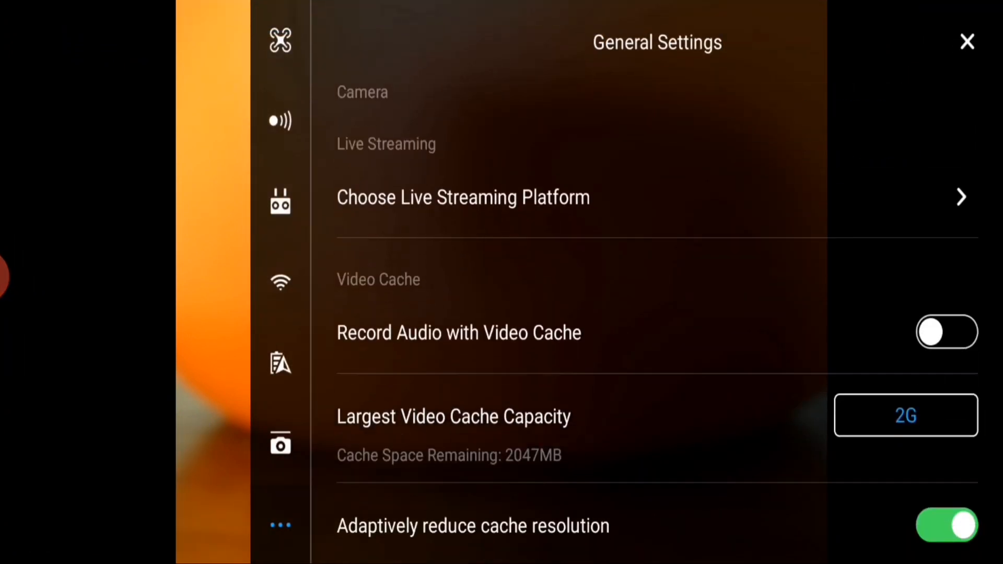
scroll("down", 3)
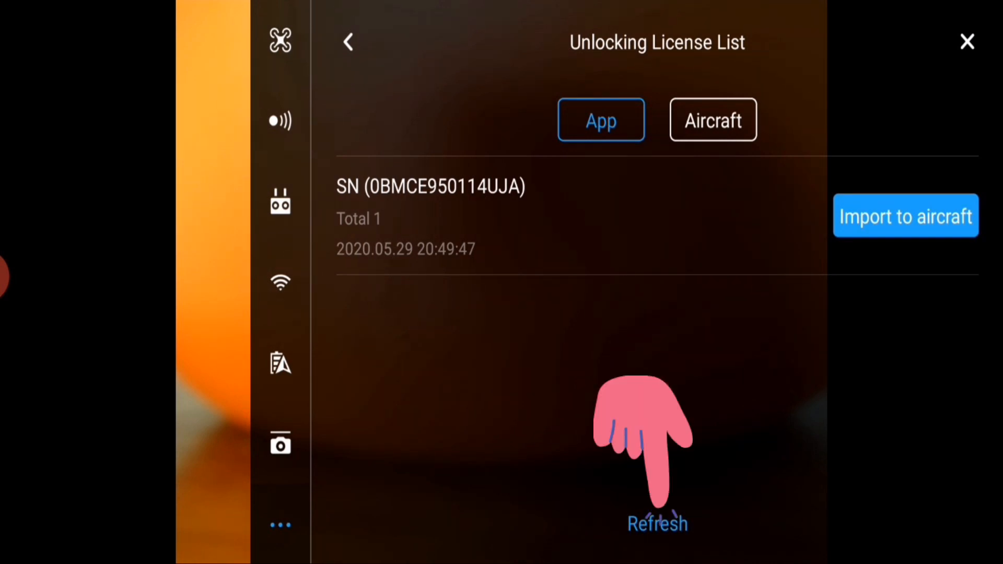
- Refresh the license list, import the Santa Barbara Muni license, and view aircraft licenses
left_click(656, 524)
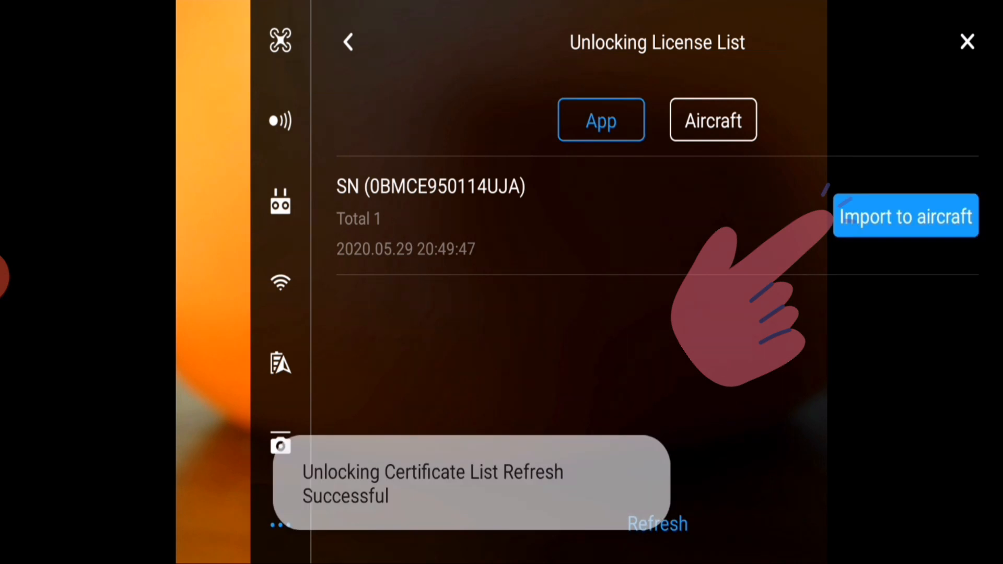
left_click(905, 216)
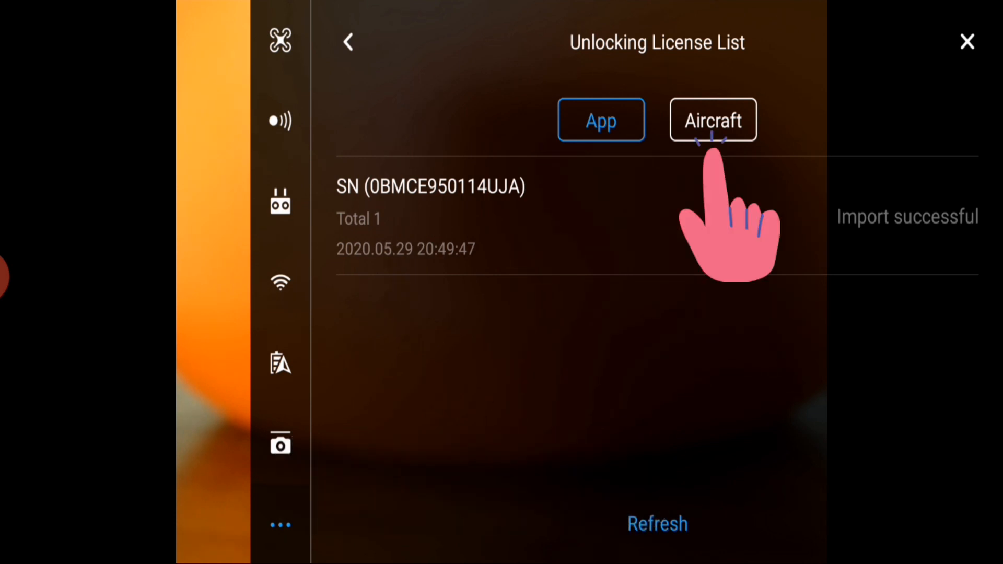
left_click(711, 121)
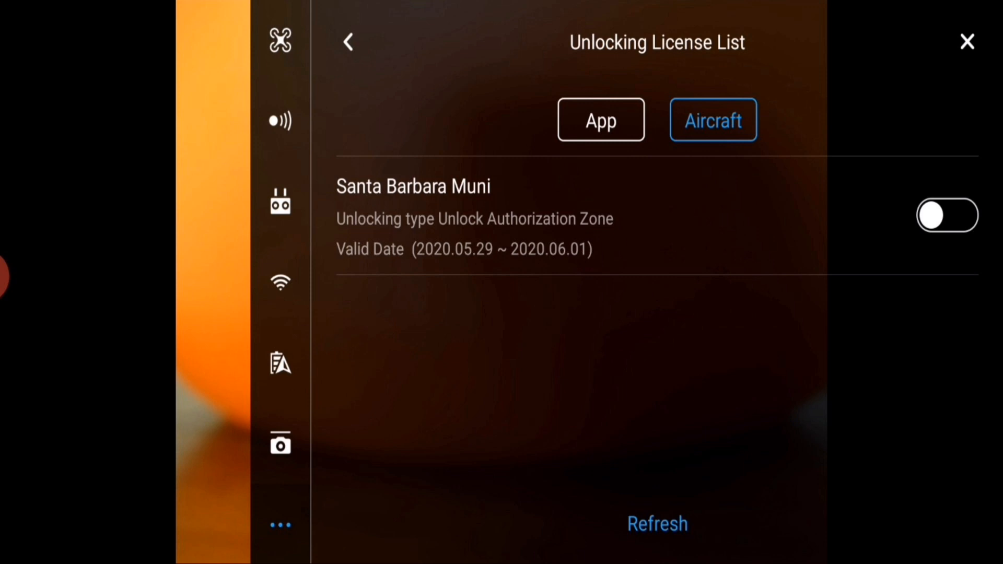
- Enable the Santa Barbara Muni aircraft license, accepting both authorization confirmations
left_click(946, 216)
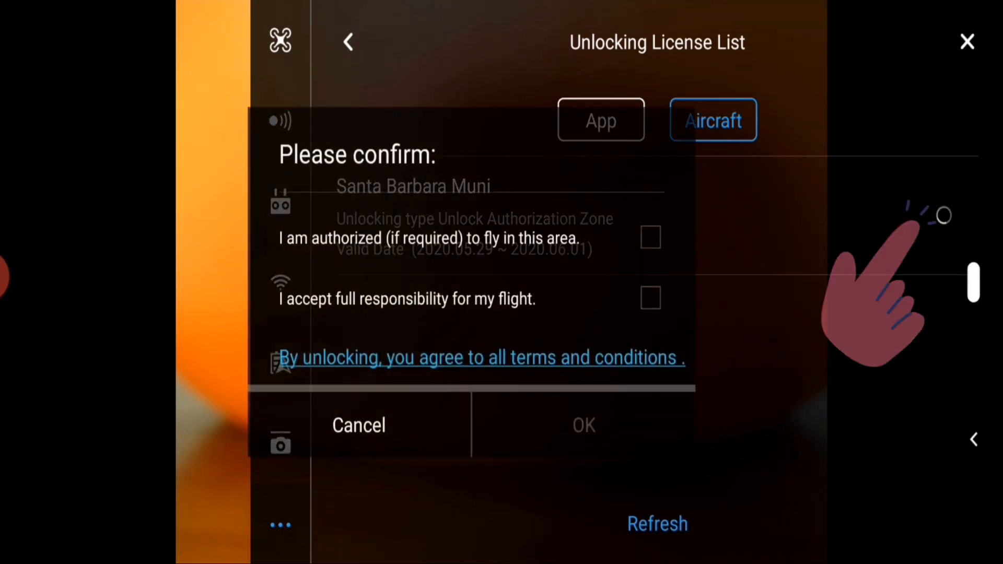
left_click(650, 237)
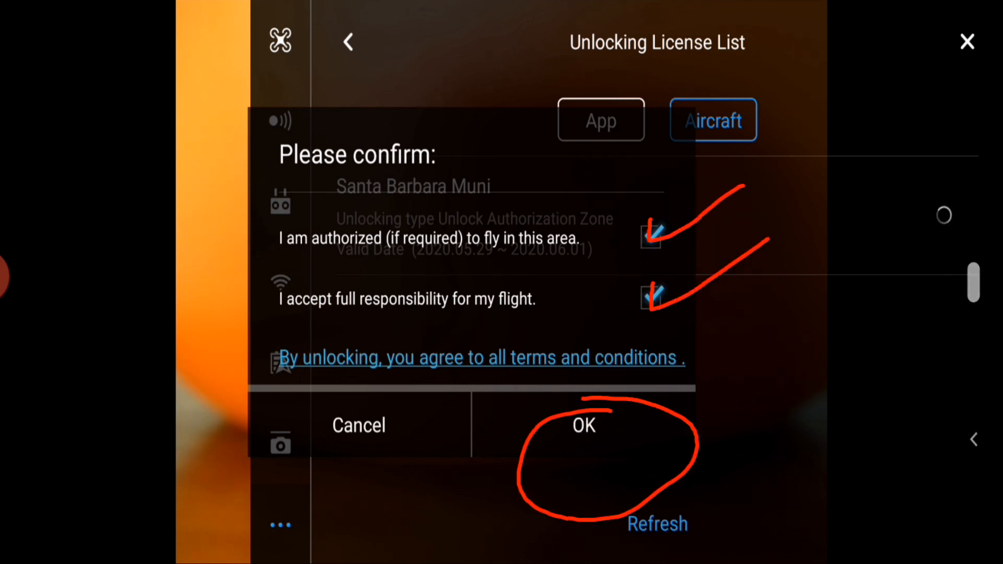
left_click(583, 424)
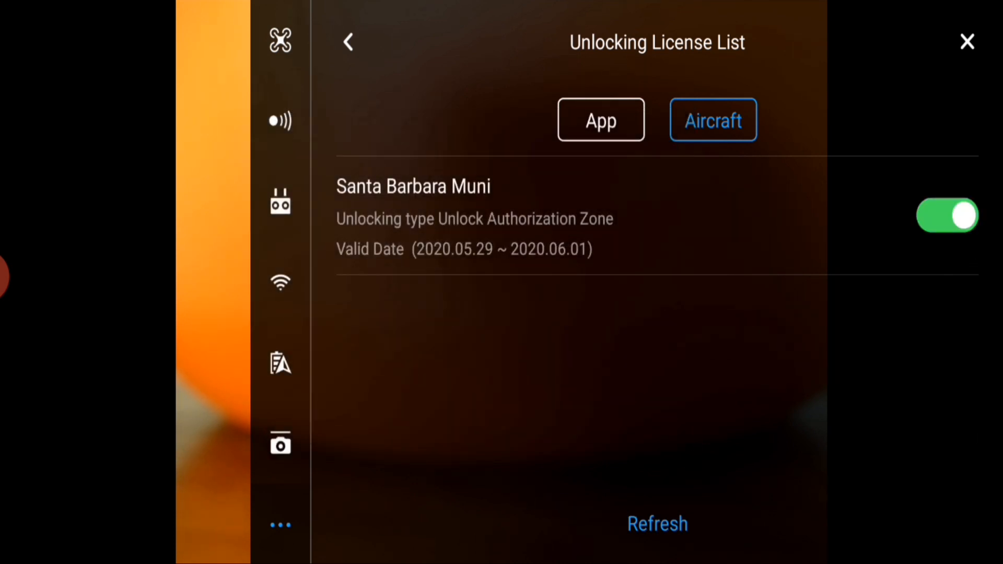
- Refresh and verify App and Aircraft license status, then close settings to the camera view
left_click(657, 524)
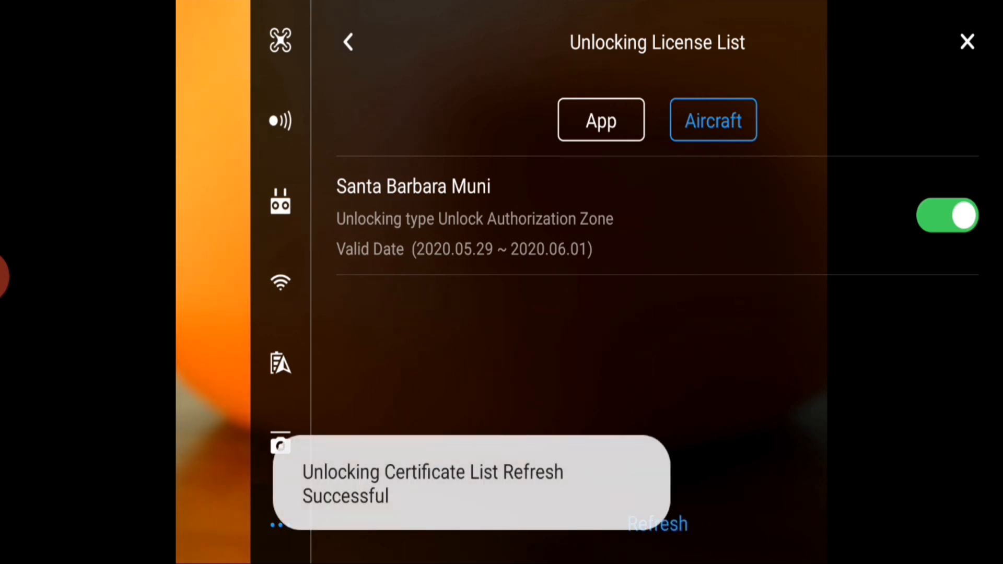
left_click(599, 119)
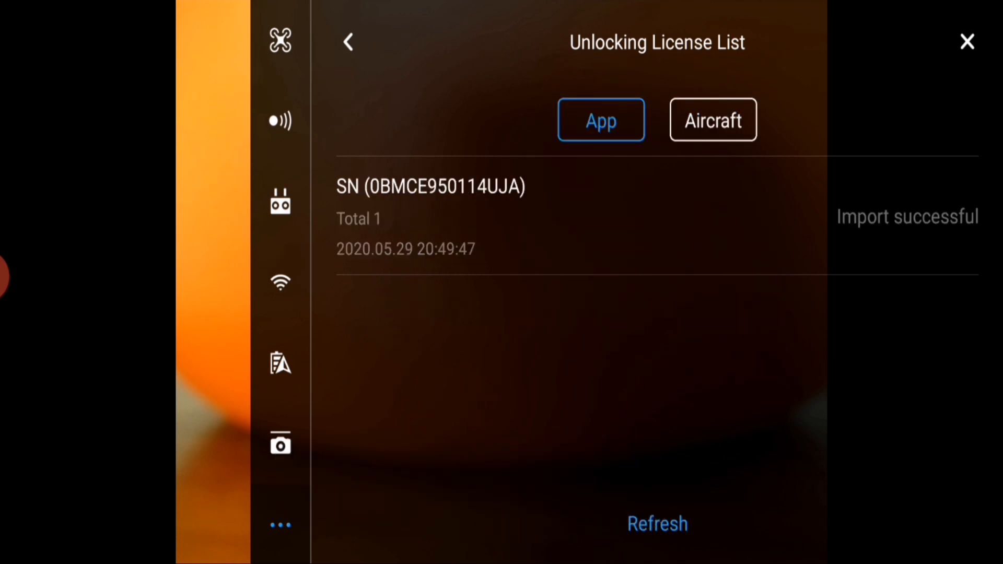
left_click(712, 120)
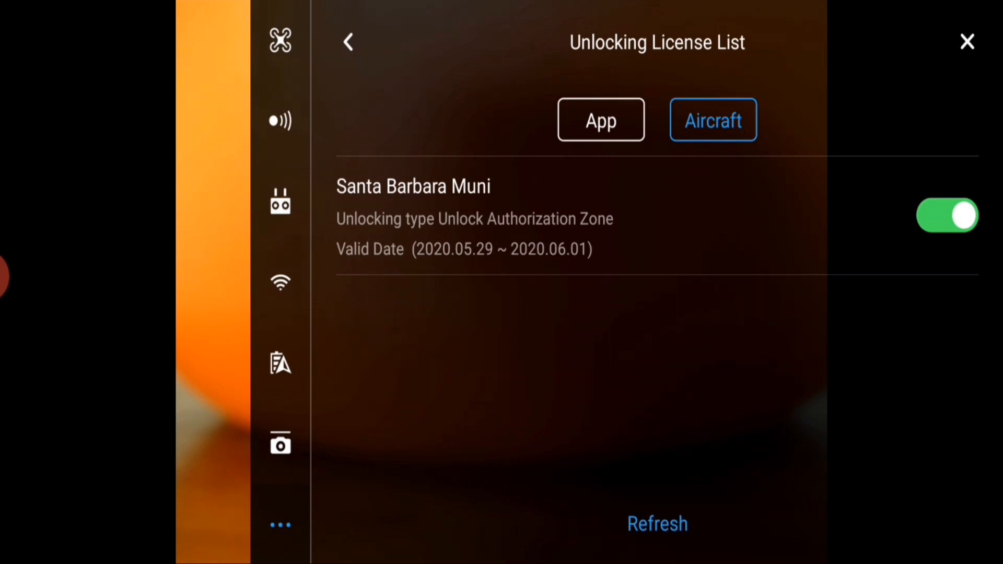
left_click(966, 42)
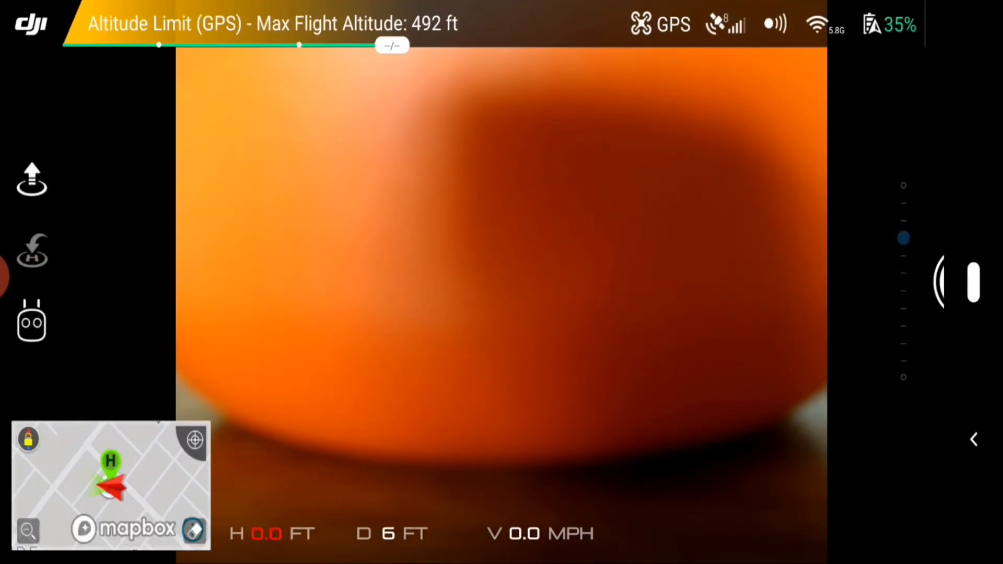